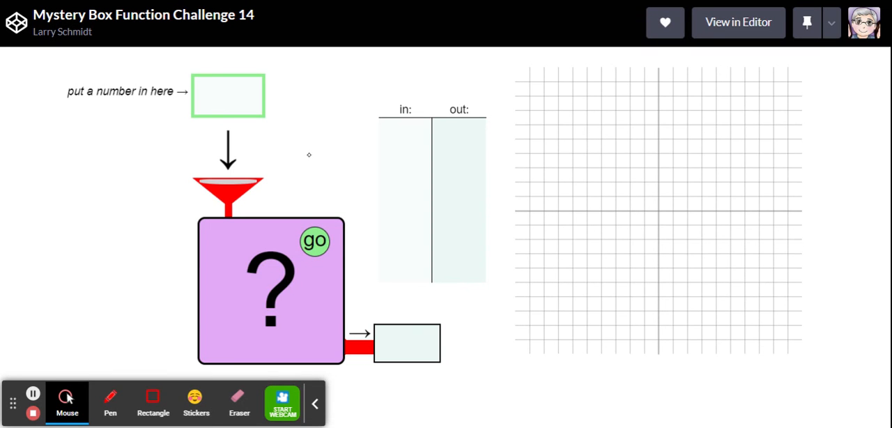
pyautogui.moveTo(336, 193)
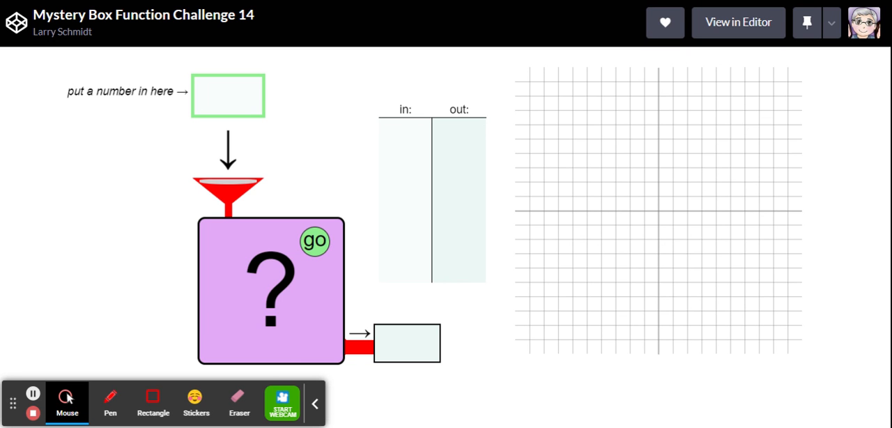
pyautogui.moveTo(348, 182)
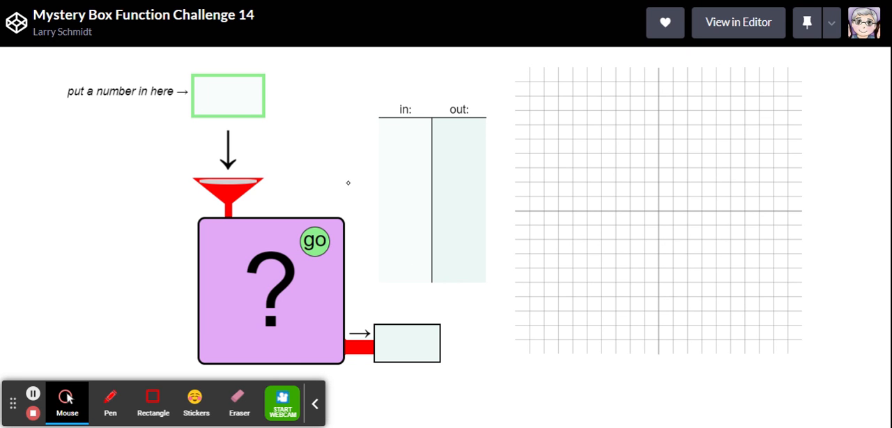
pyautogui.moveTo(413, 341)
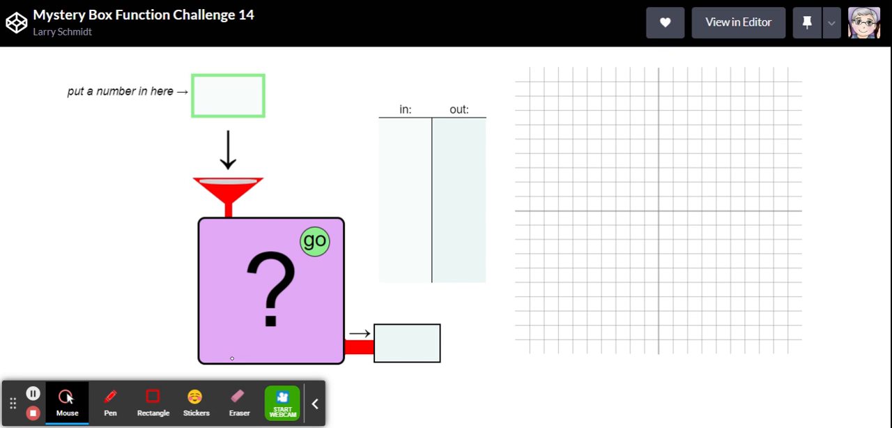
pyautogui.moveTo(240, 334)
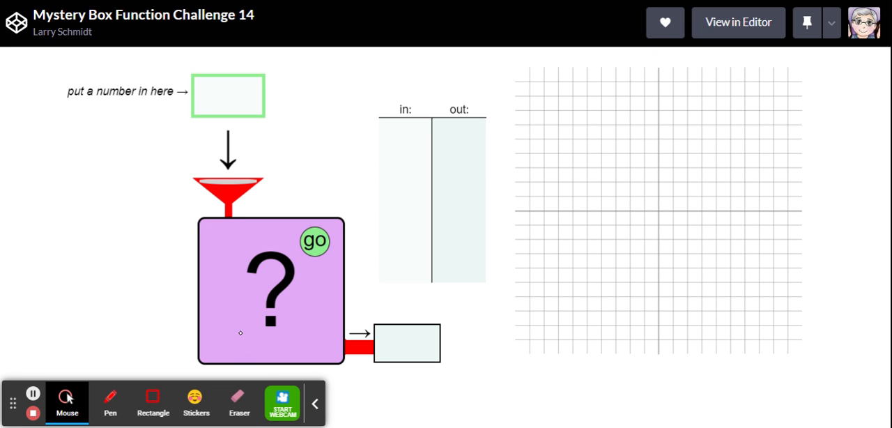
pyautogui.moveTo(410, 183)
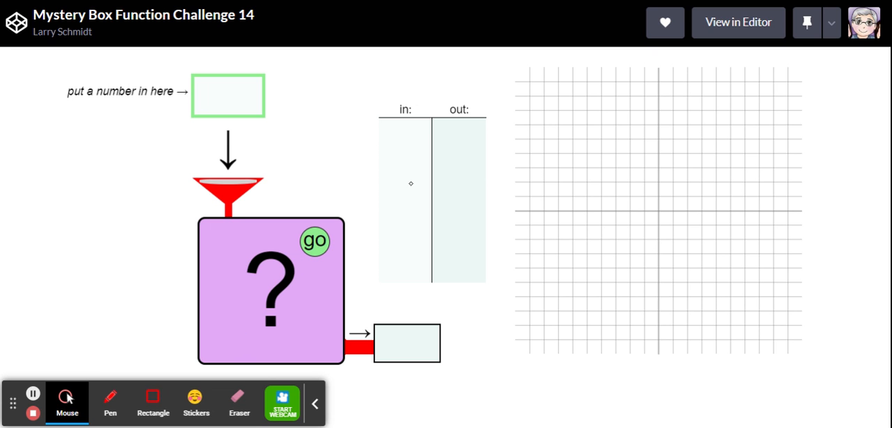
pyautogui.moveTo(415, 177)
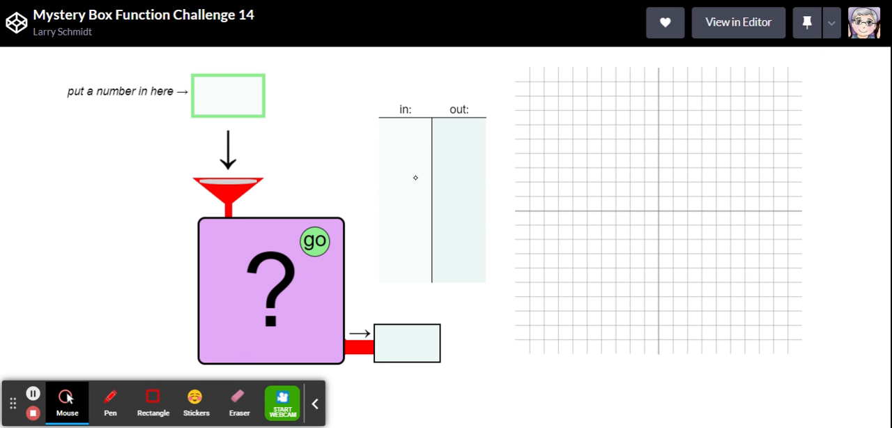
pyautogui.moveTo(661, 205)
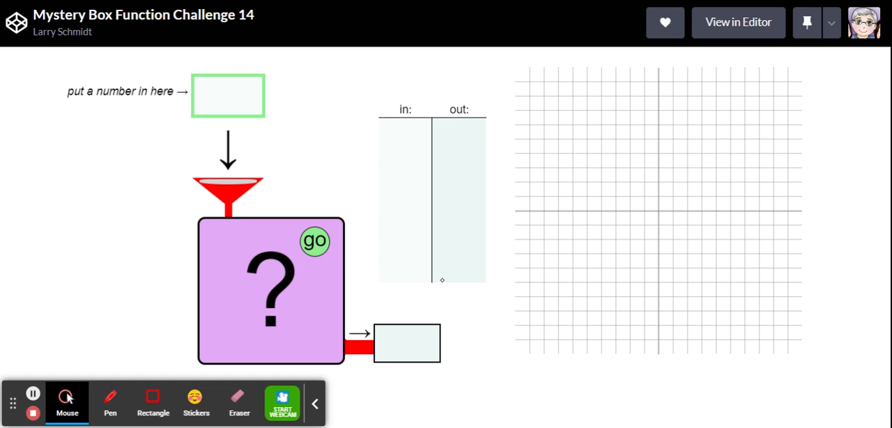
pyautogui.moveTo(373, 273)
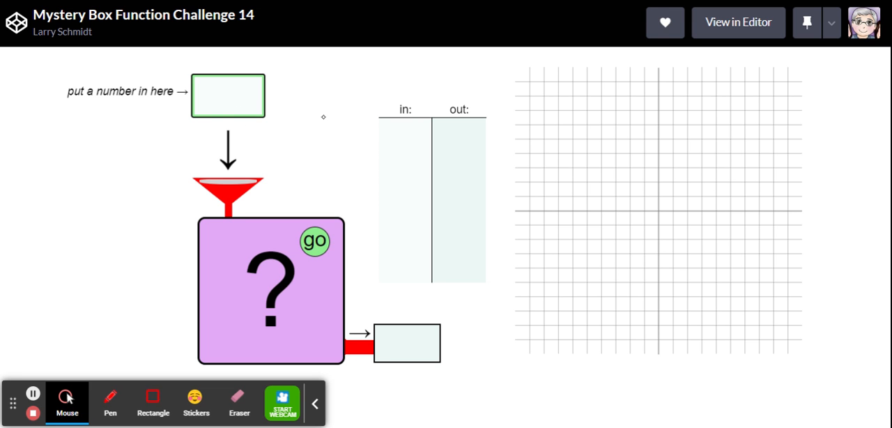
# Step: Run inputs 0 and 1 through the mystery box, logging 0→0 and 1→1 as points
pyautogui.write('0')
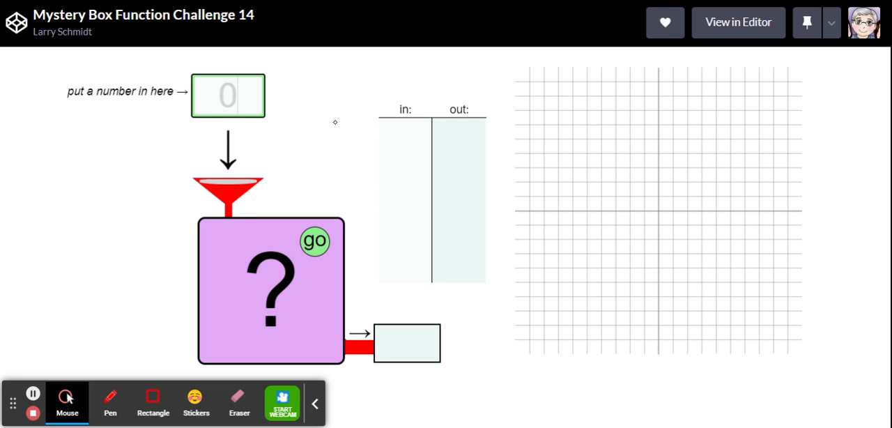
pyautogui.click(315, 240)
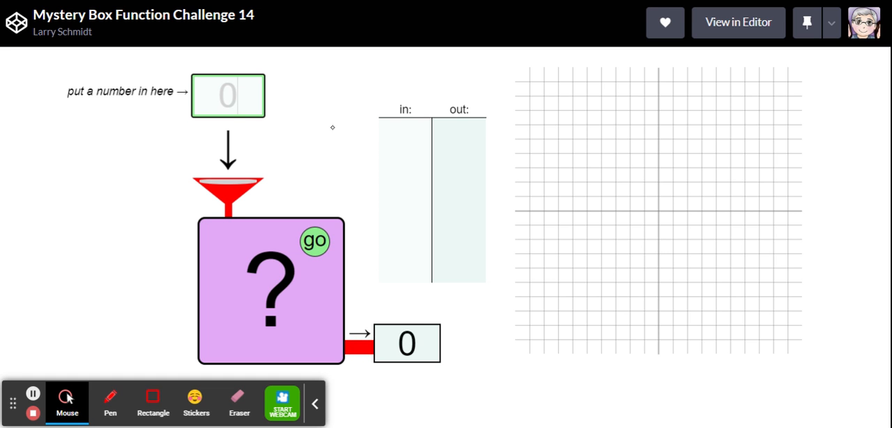
pyautogui.click(316, 241)
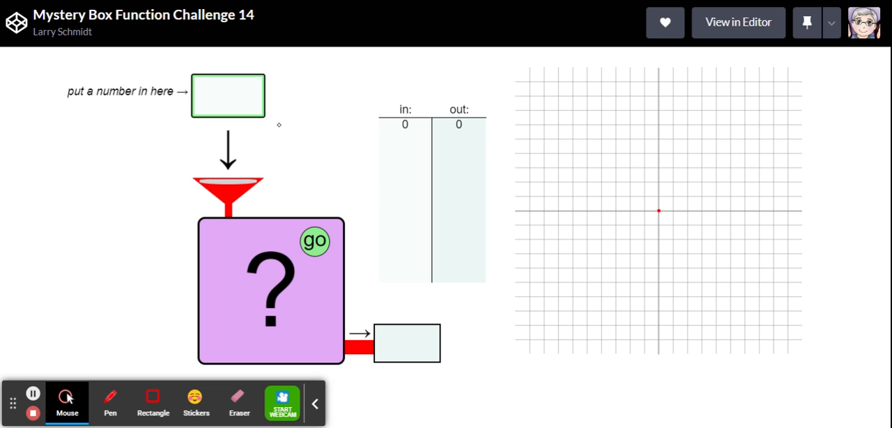
pyautogui.moveTo(286, 120)
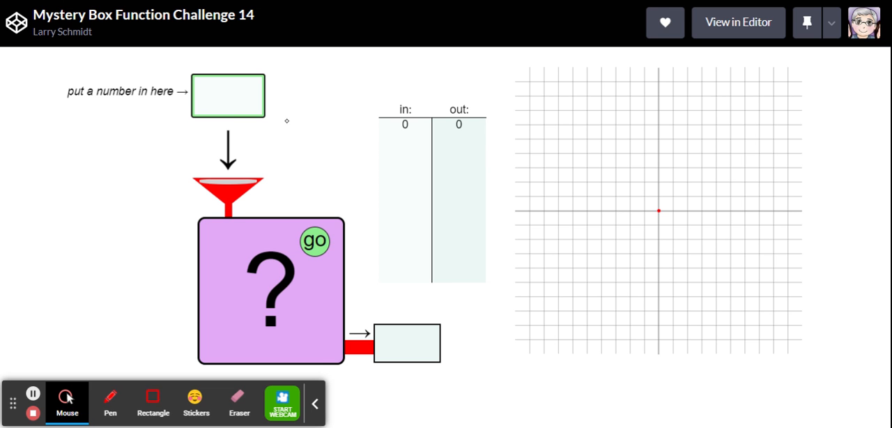
pyautogui.write('1')
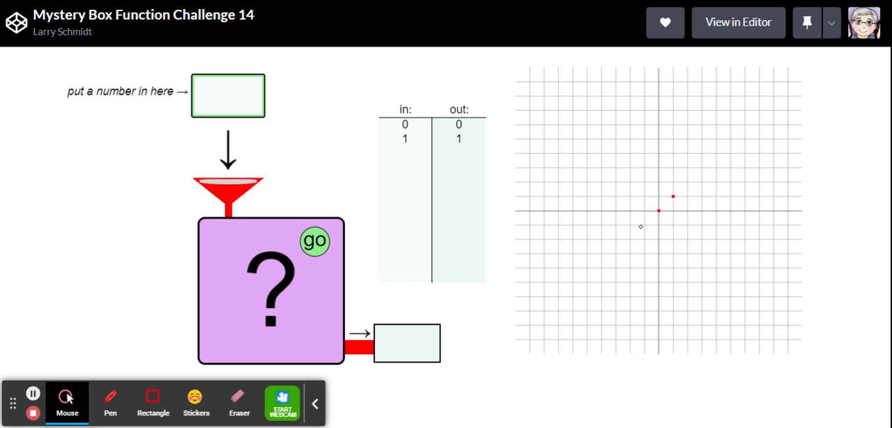
pyautogui.click(227, 95)
pyautogui.write('2')
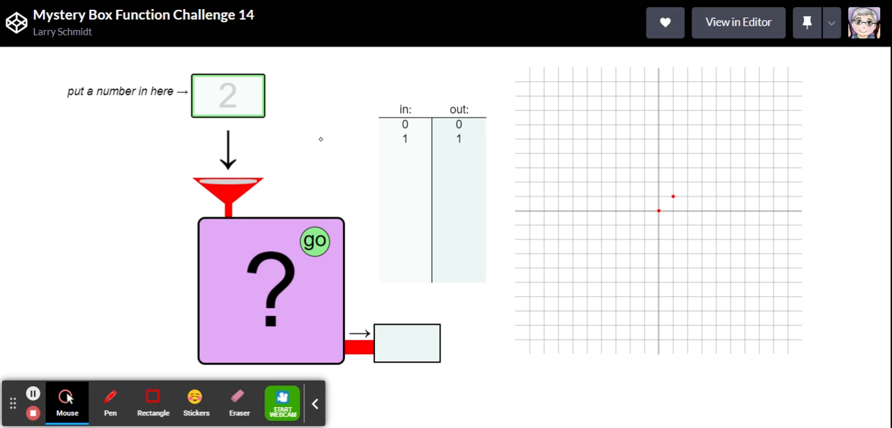
# Step: Run 2 through the mystery box and add the 2→8 row and point
pyautogui.click(315, 241)
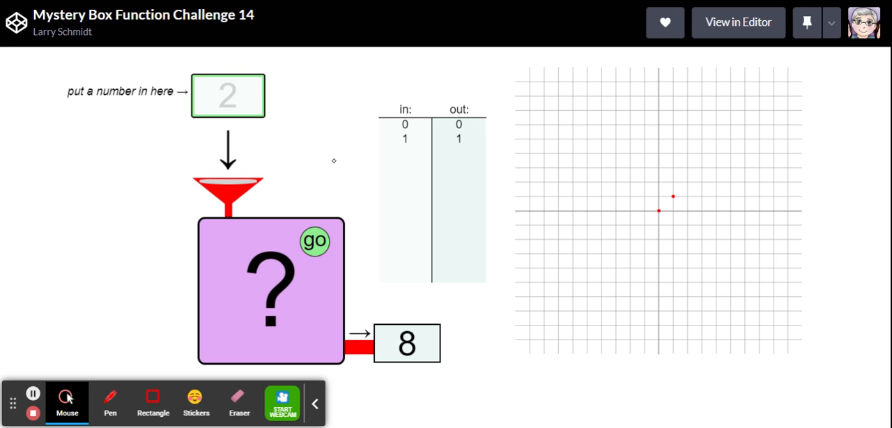
pyautogui.click(315, 241)
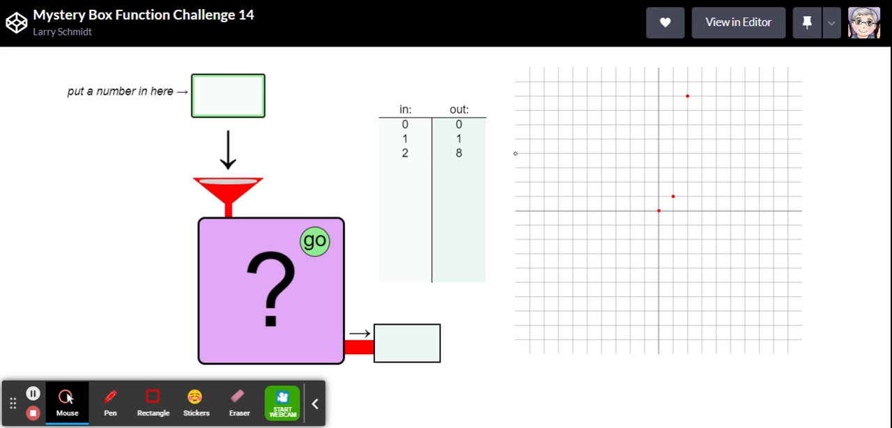
pyautogui.click(227, 95)
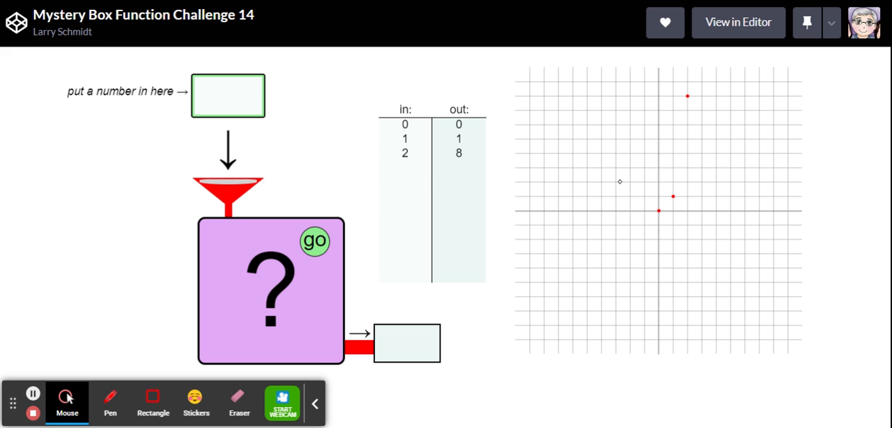
pyautogui.moveTo(614, 170)
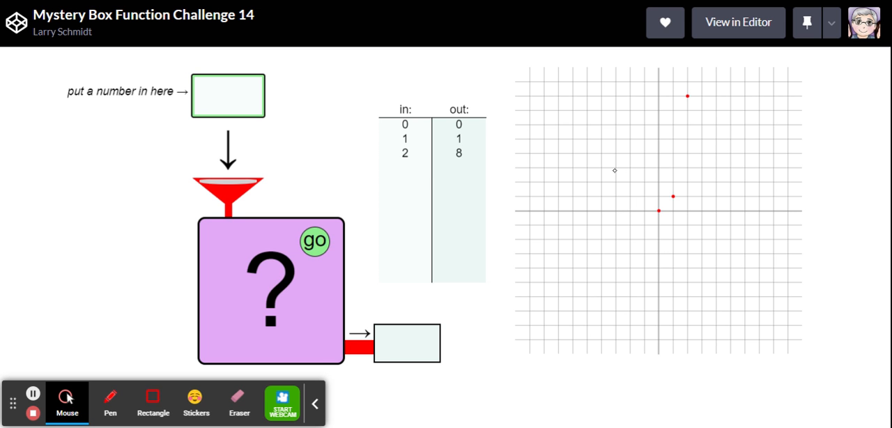
# Step: Run -1 and -2 through the mystery box, tabling and plotting -1 and -8
pyautogui.write('-1')
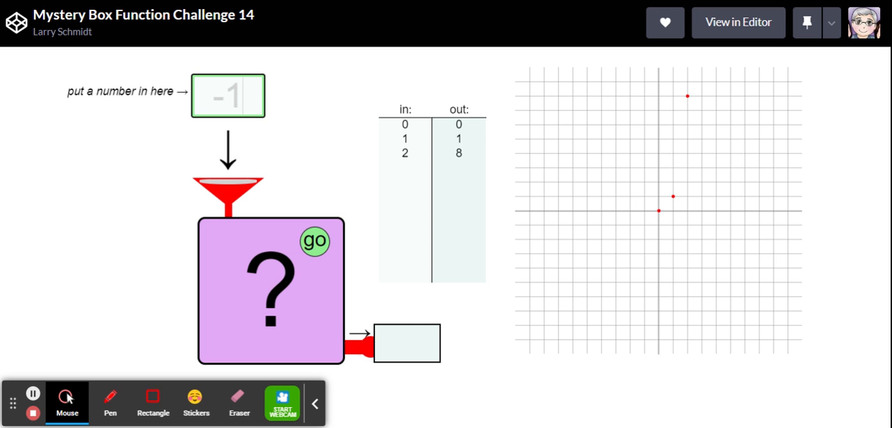
pyautogui.click(315, 241)
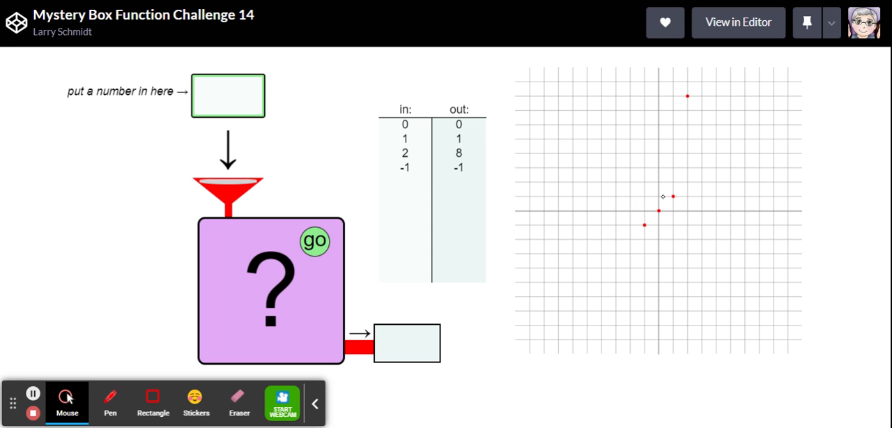
pyautogui.moveTo(691, 100)
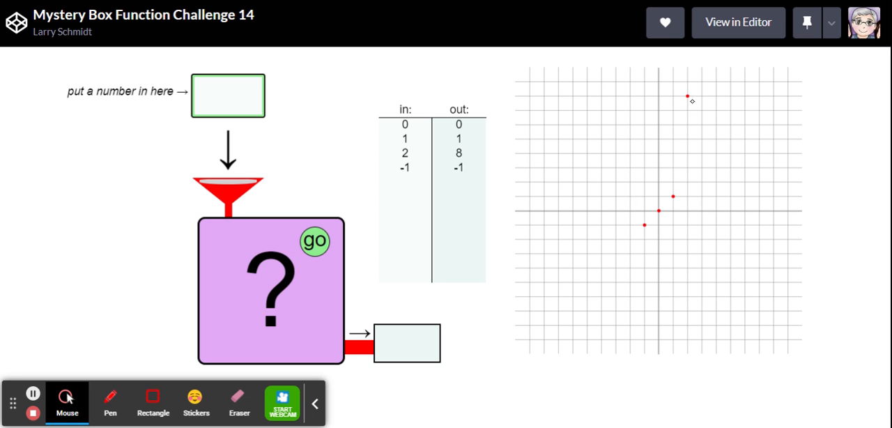
pyautogui.moveTo(687, 229)
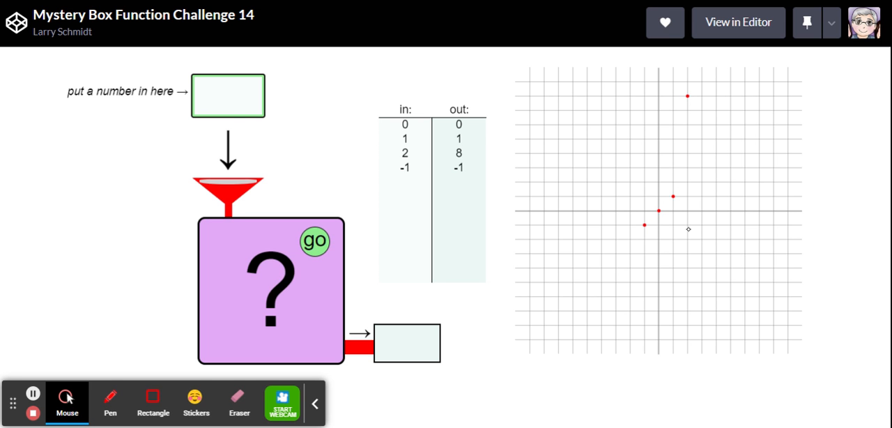
pyautogui.write('-2')
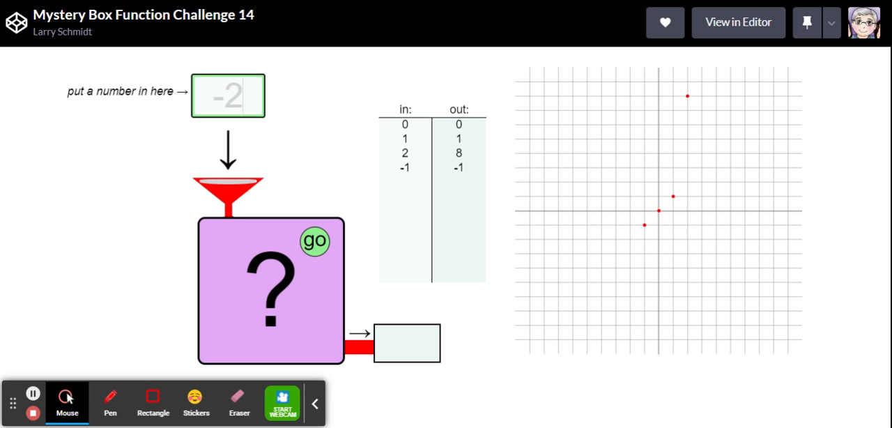
pyautogui.click(315, 241)
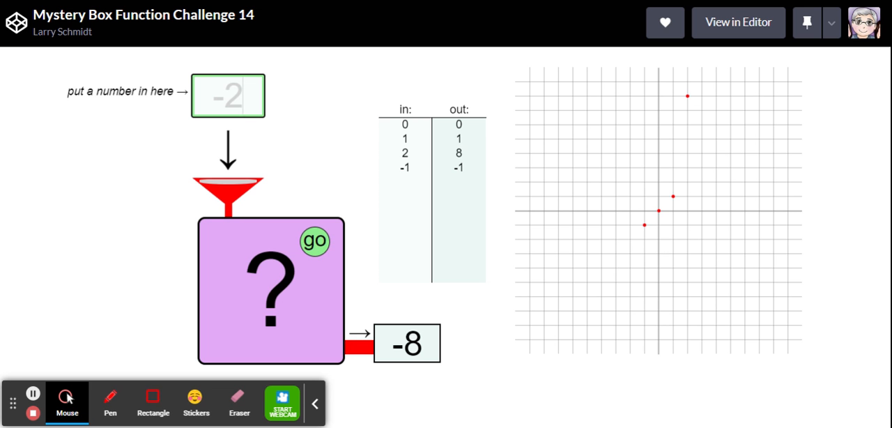
pyautogui.click(315, 240)
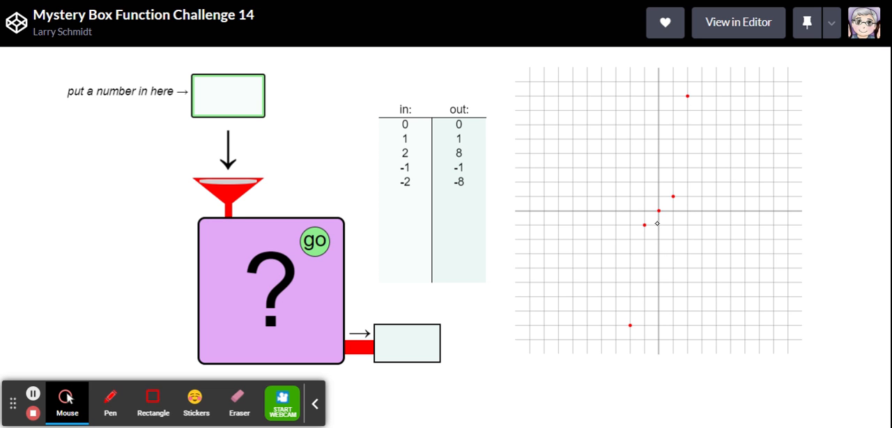
pyautogui.click(227, 95)
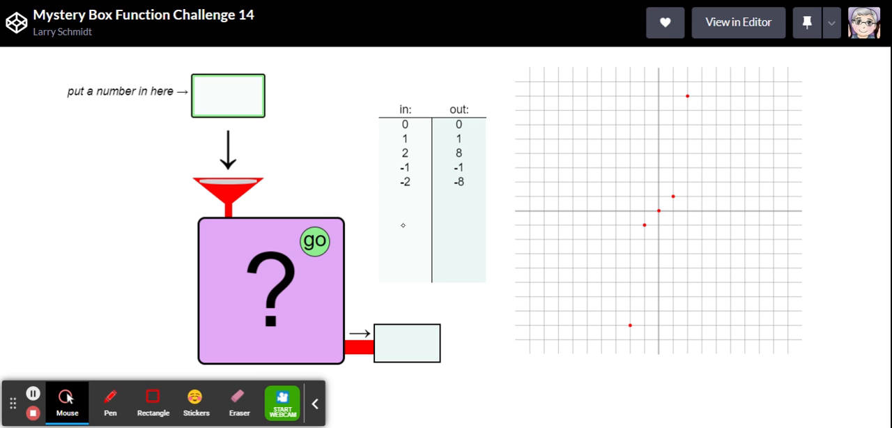
pyautogui.click(227, 96)
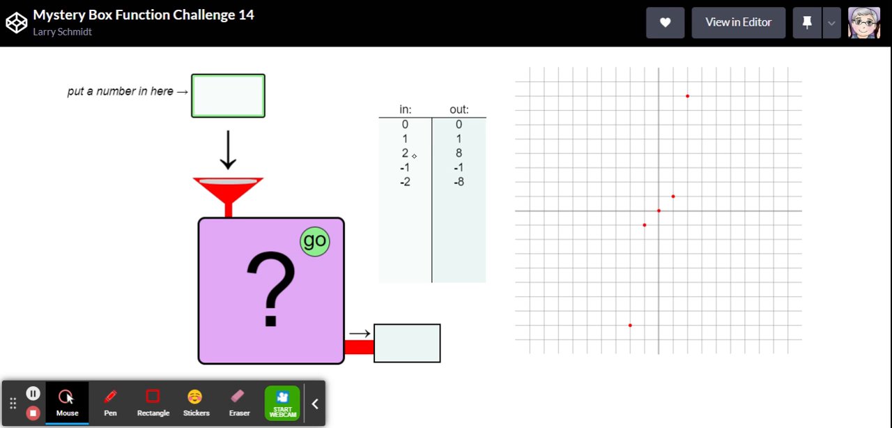
pyautogui.click(227, 96)
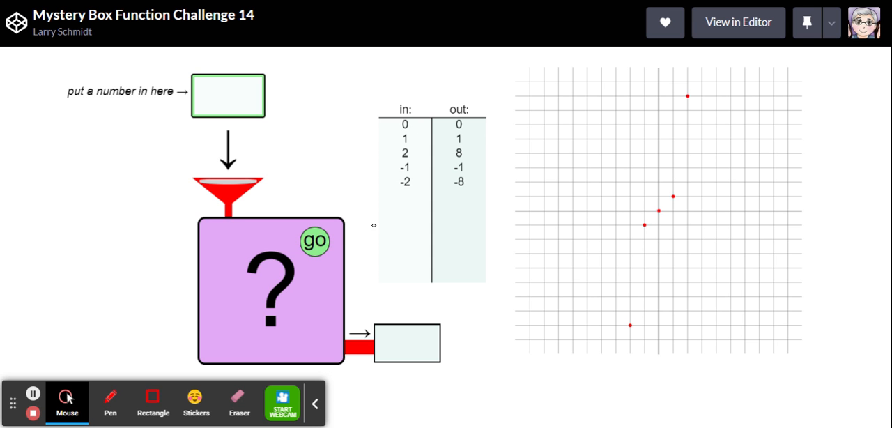
# Step: Enter 3 into the mystery box to log the 3→27 row
pyautogui.write('3')
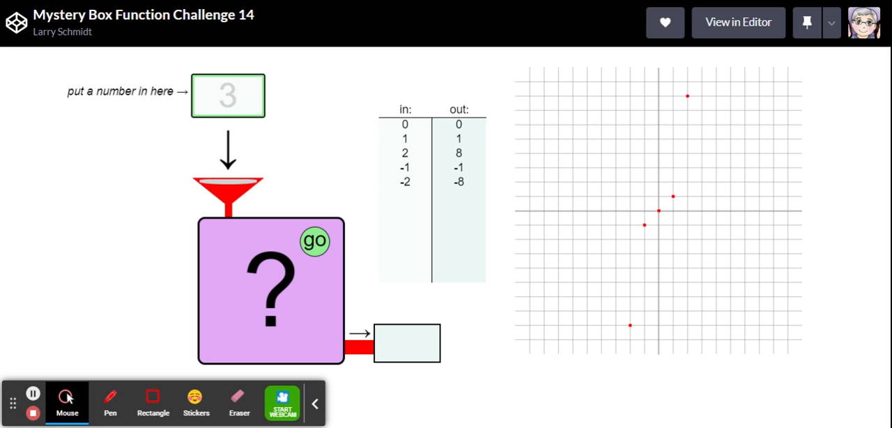
pyautogui.click(315, 240)
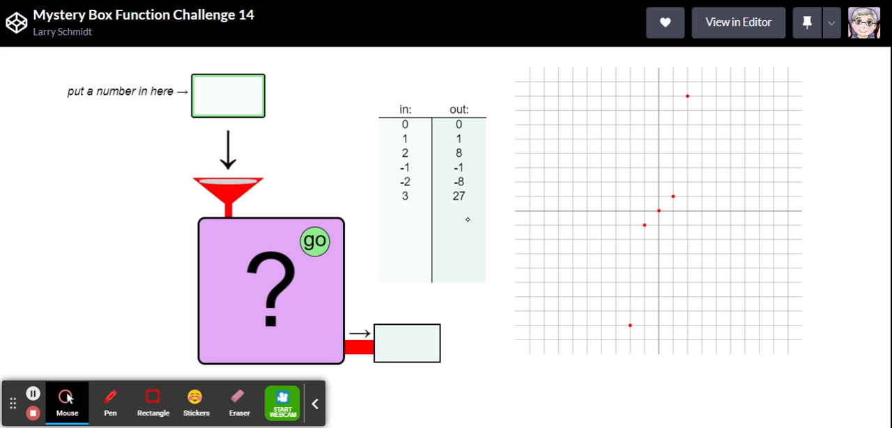
pyautogui.moveTo(99, 207)
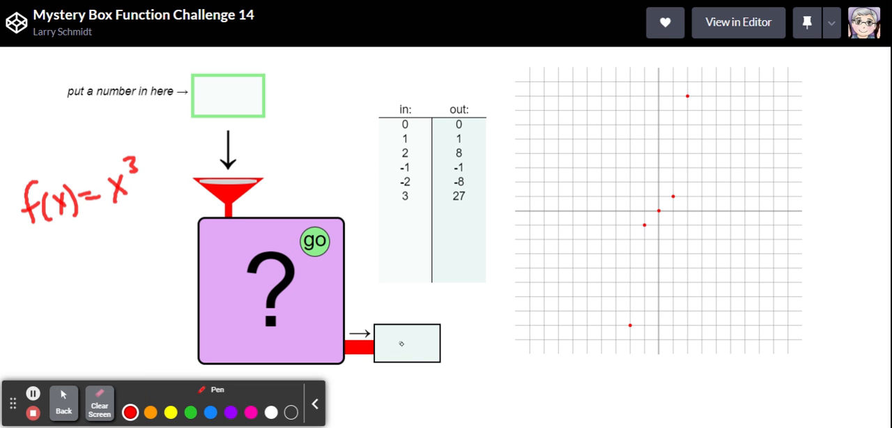
# Step: Show the hidden rule f(x) = x³ inside the mystery box
pyautogui.click(66, 402)
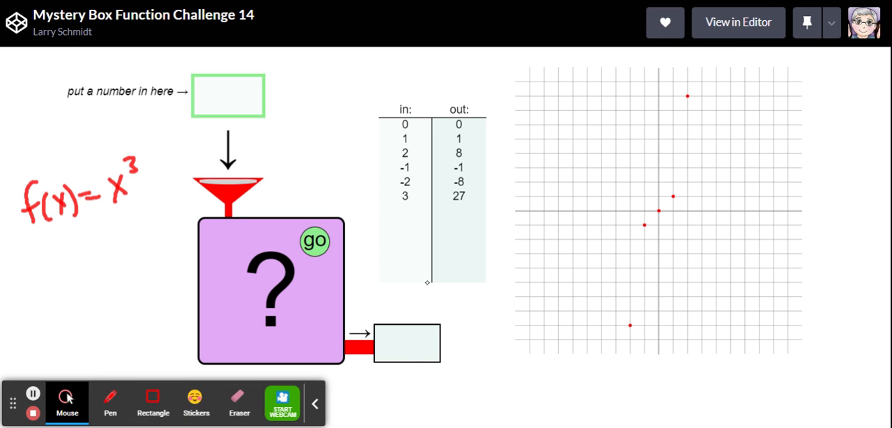
pyautogui.click(316, 242)
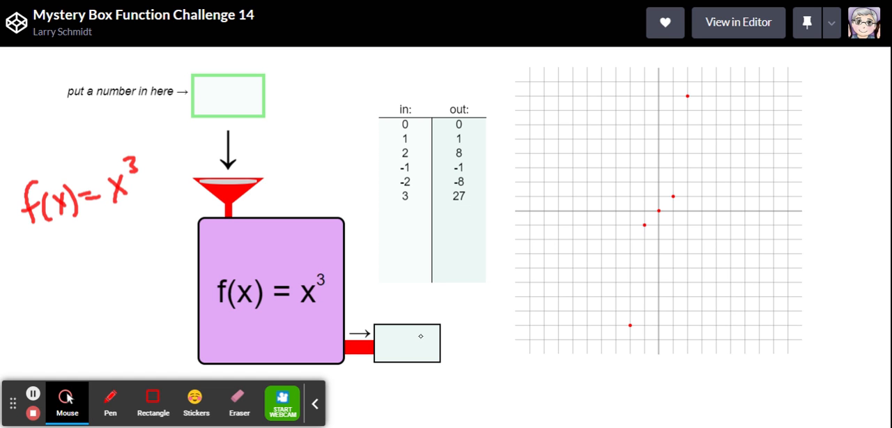
pyautogui.moveTo(327, 309)
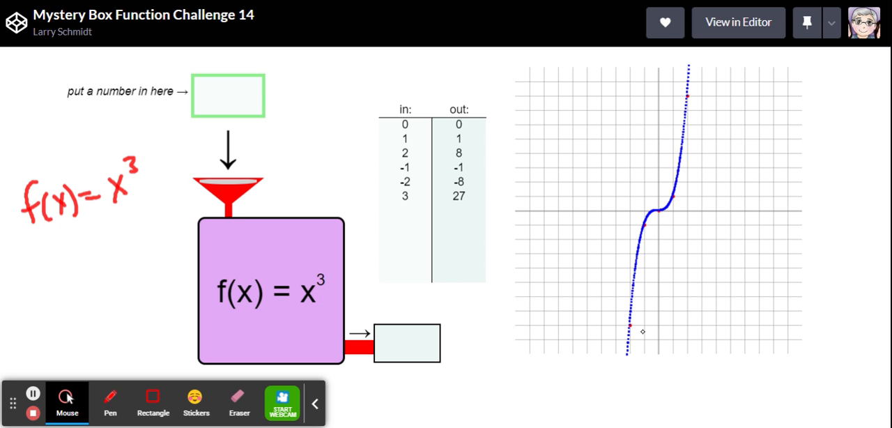
pyautogui.moveTo(616, 330)
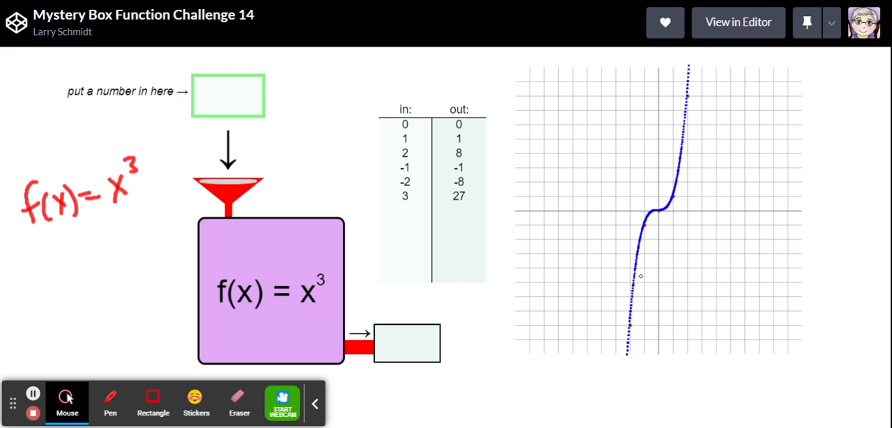
pyautogui.moveTo(457, 390)
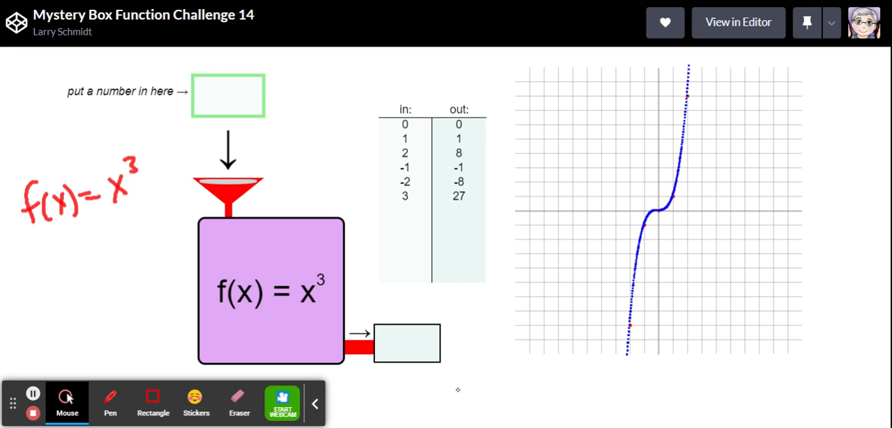
pyautogui.moveTo(480, 367)
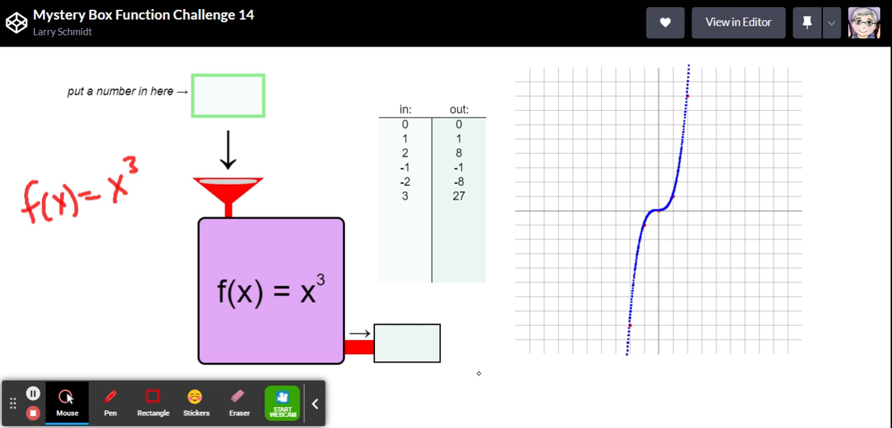
pyautogui.moveTo(485, 350)
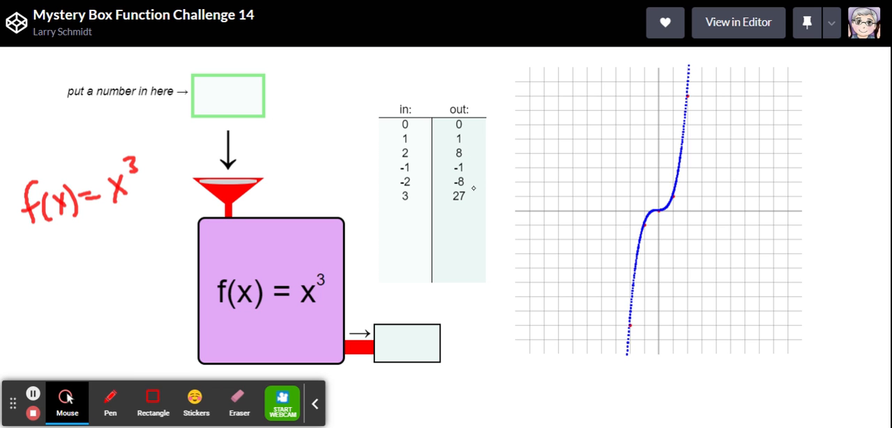
pyautogui.moveTo(498, 262)
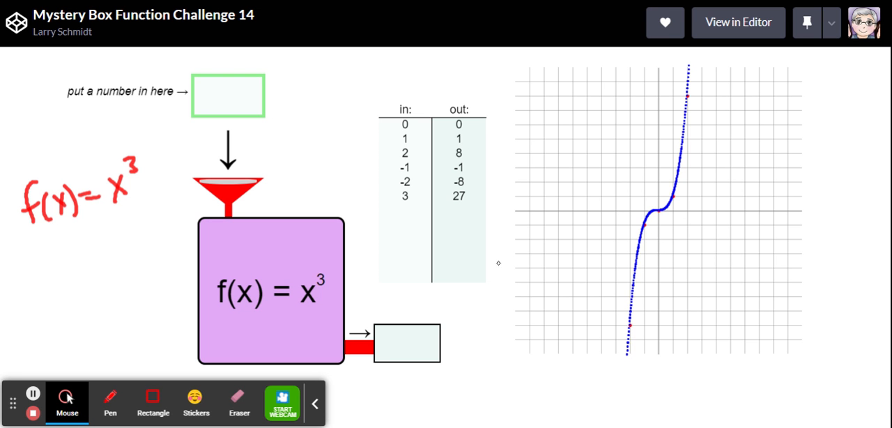